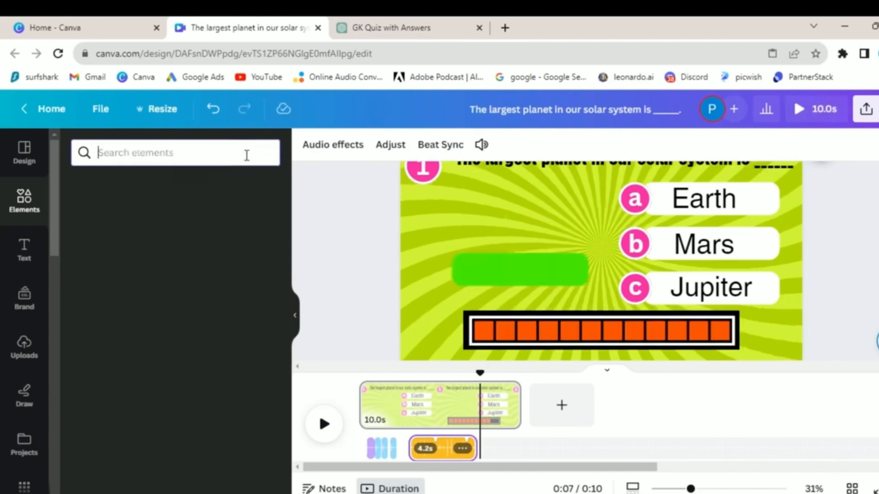
- Search Elements for 'logo ascend' audio, then delete the 4.2-second audio track from the timeline
text(logo ascend)
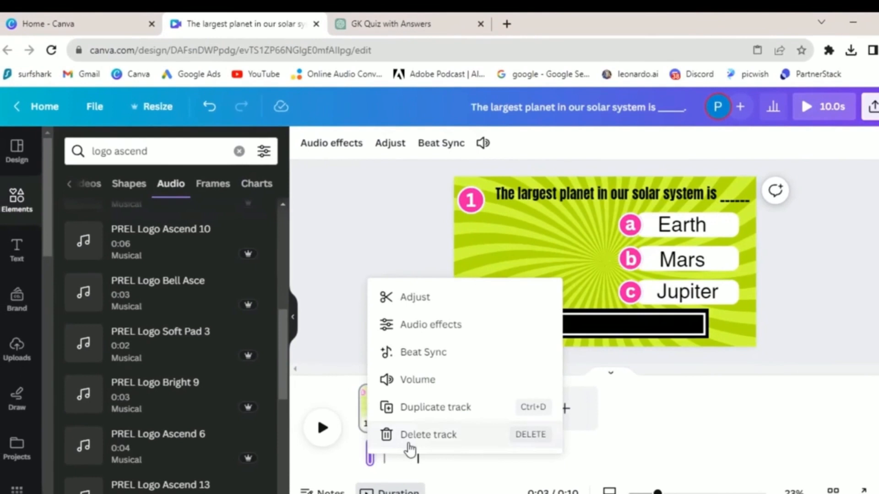
click(427, 435)
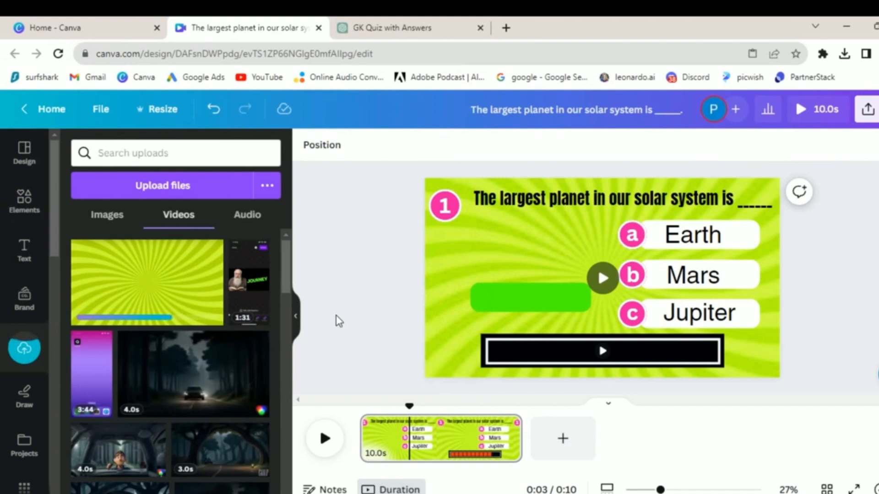